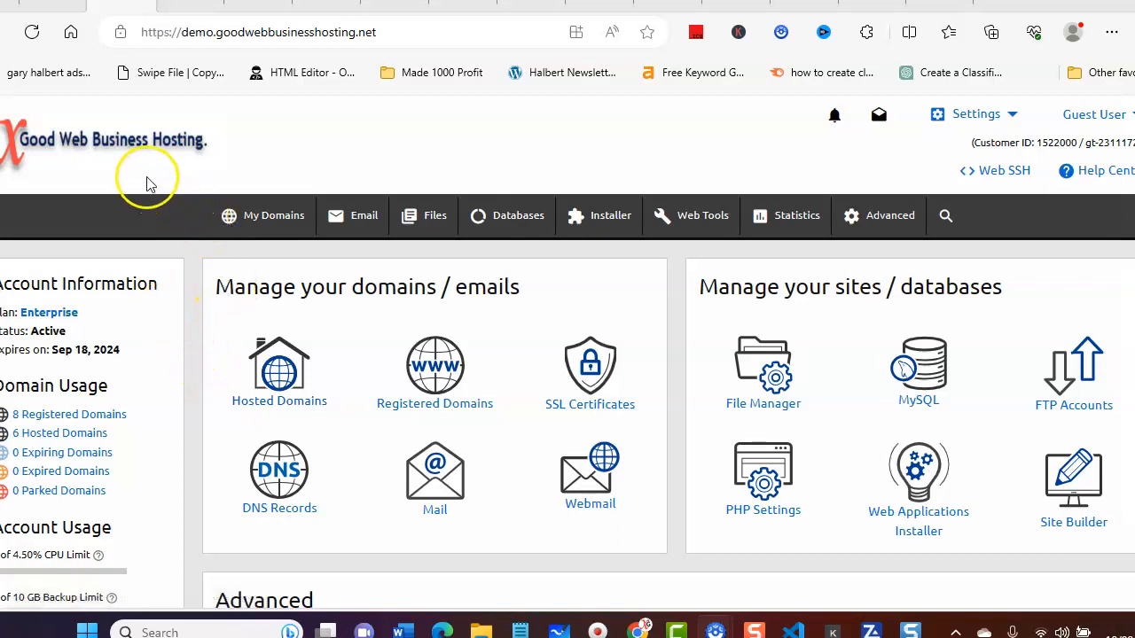
Step: Go from the account dashboard to the Installer's Free Themes page
{"action": "left_click", "coordinate": [273, 216]}
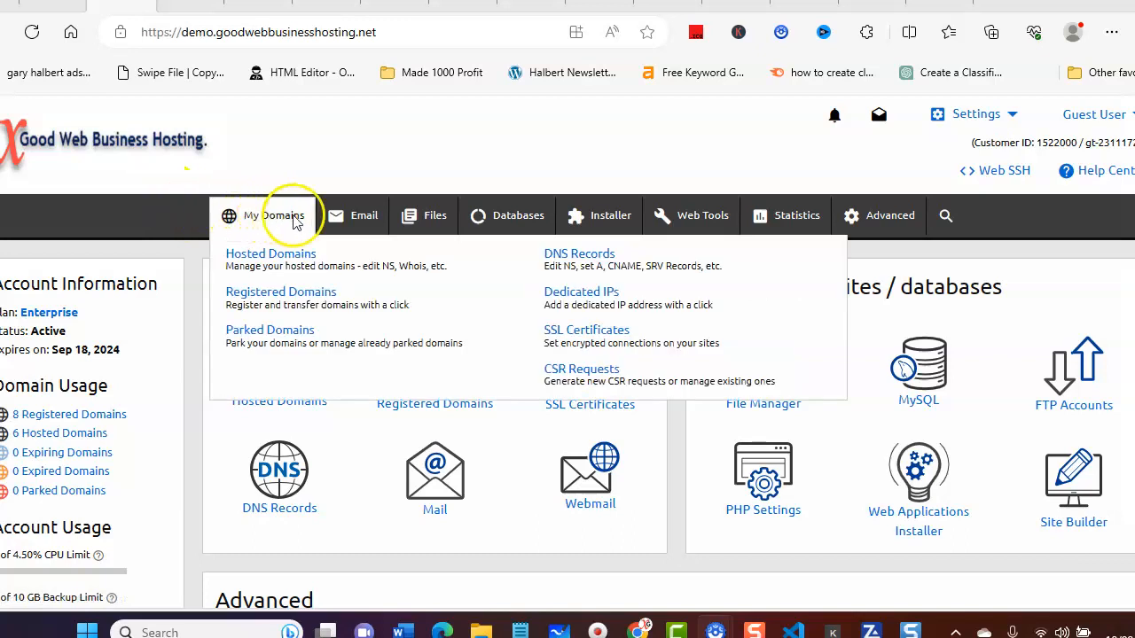
{"action": "left_click", "coordinate": [610, 216]}
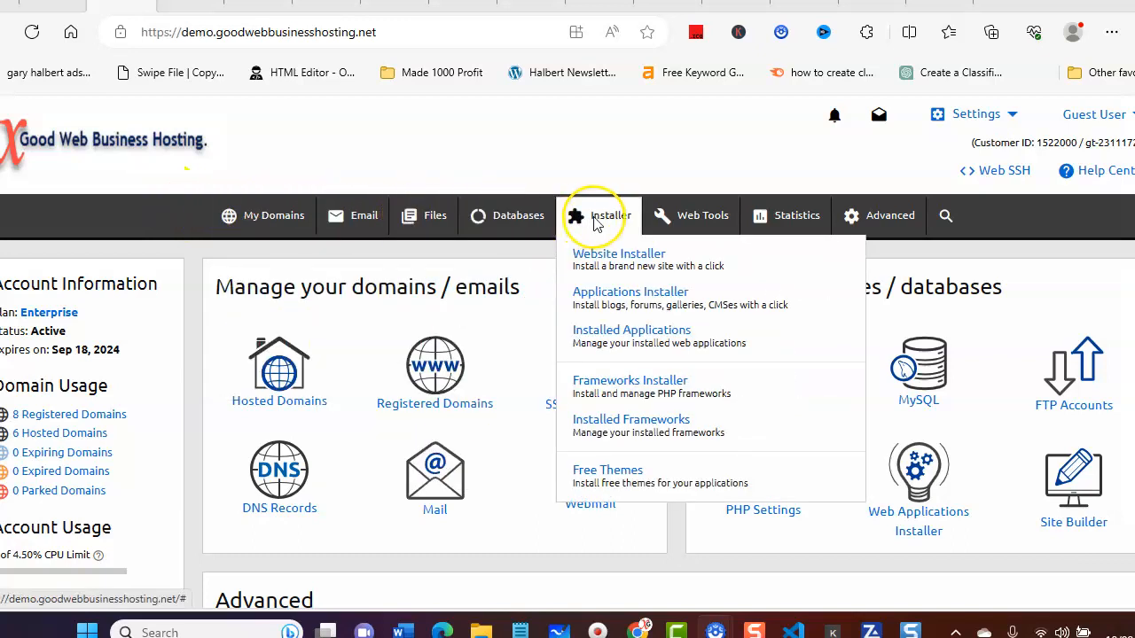
{"action": "mouse_move", "coordinate": [610, 426]}
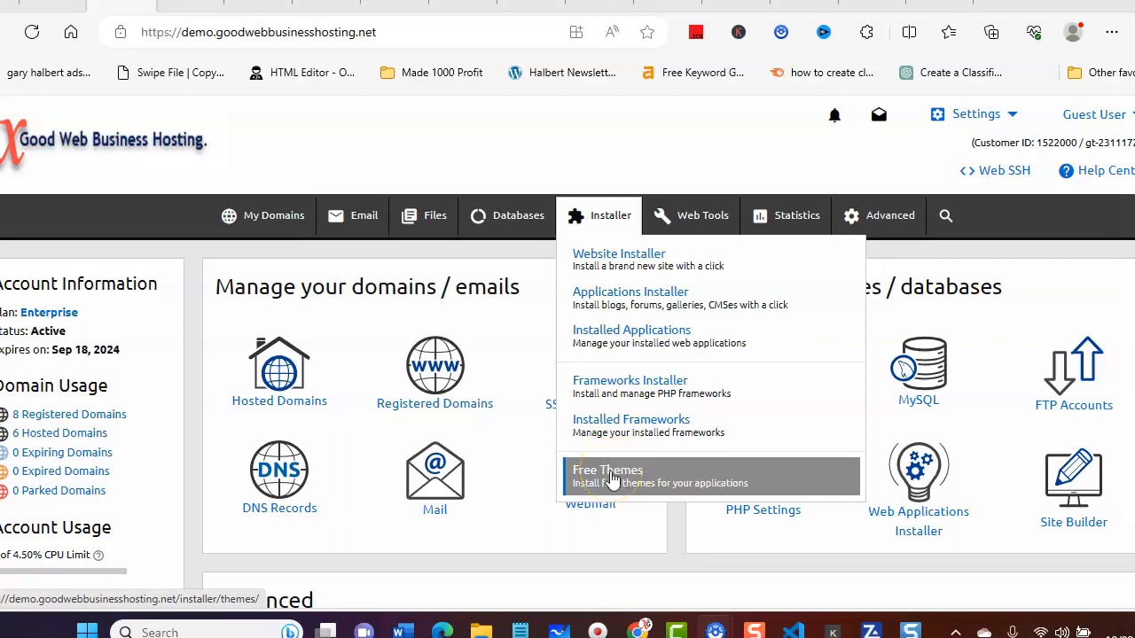
{"action": "left_click", "coordinate": [608, 476]}
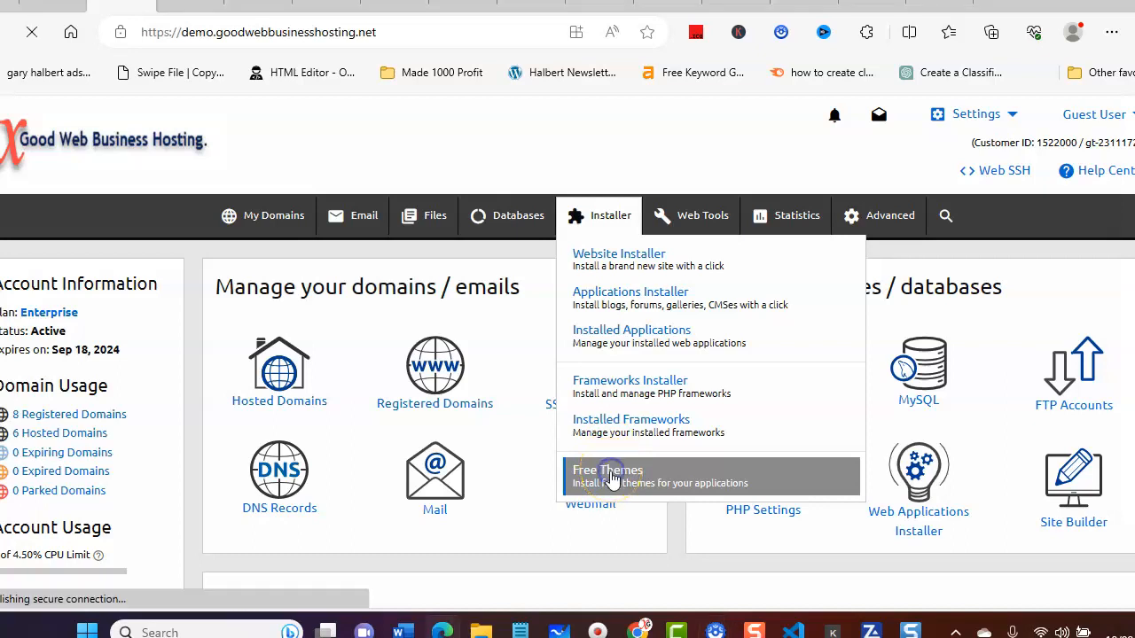
Step: Expand the WordPress bar to reveal its free theme gallery
{"action": "left_click", "coordinate": [609, 477]}
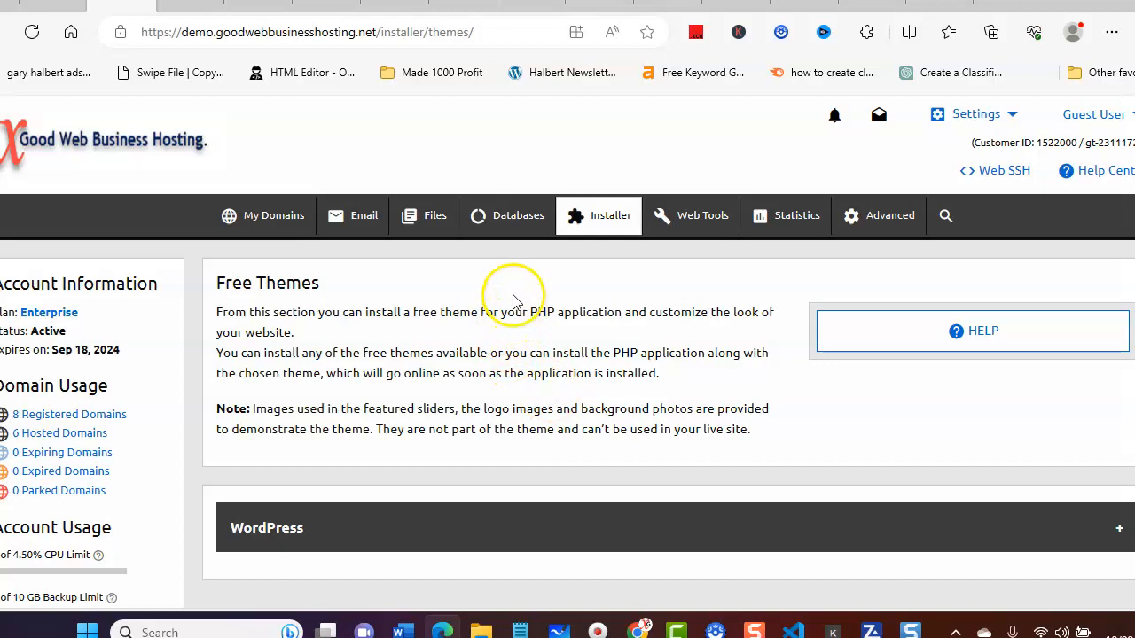
{"action": "scroll", "scroll_direction": "down", "scroll_amount": 3}
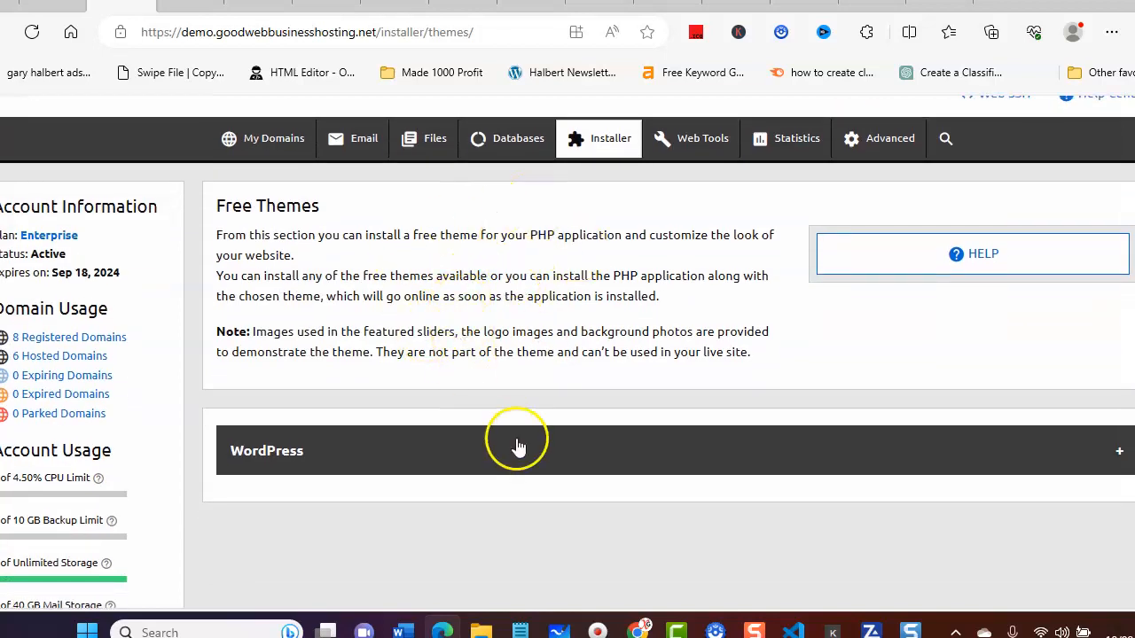
{"action": "left_click", "coordinate": [519, 451]}
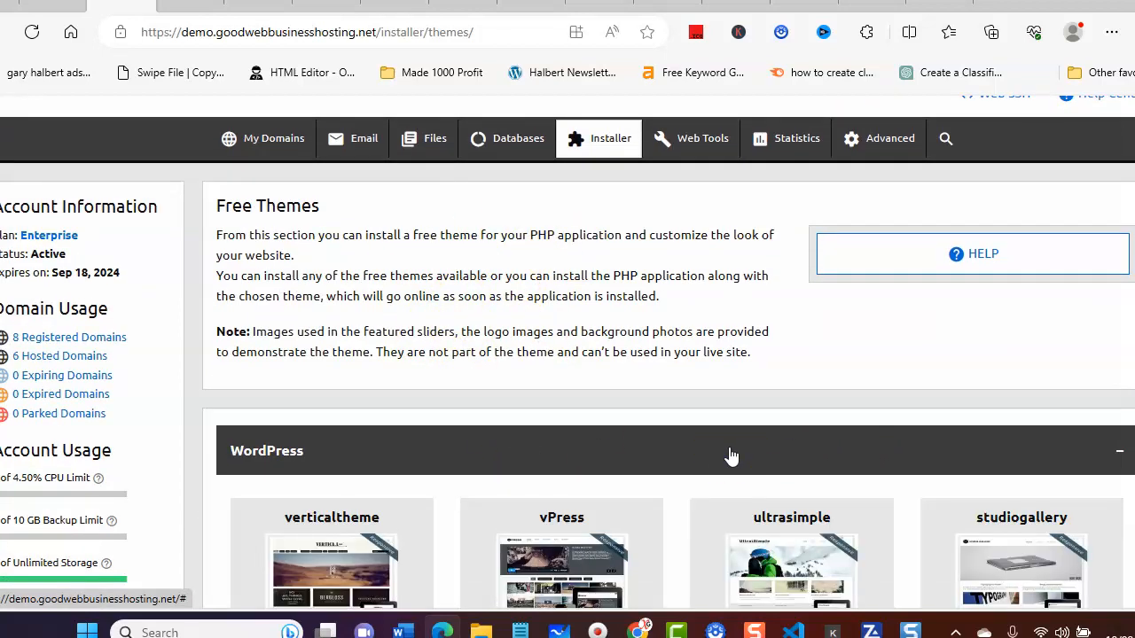
Step: Browse the WordPress themes down to SliderBlog, SlideMedia, SlideMag and SimplePress
{"action": "scroll", "scroll_direction": "down", "scroll_amount": 3}
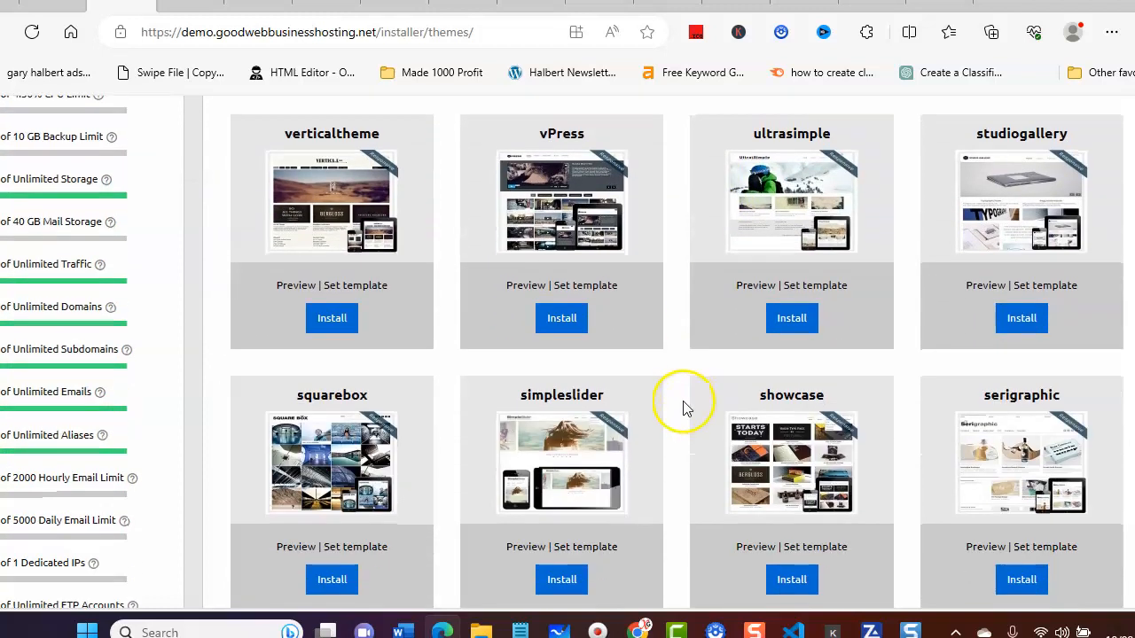
{"action": "scroll", "scroll_direction": "down", "scroll_amount": 3}
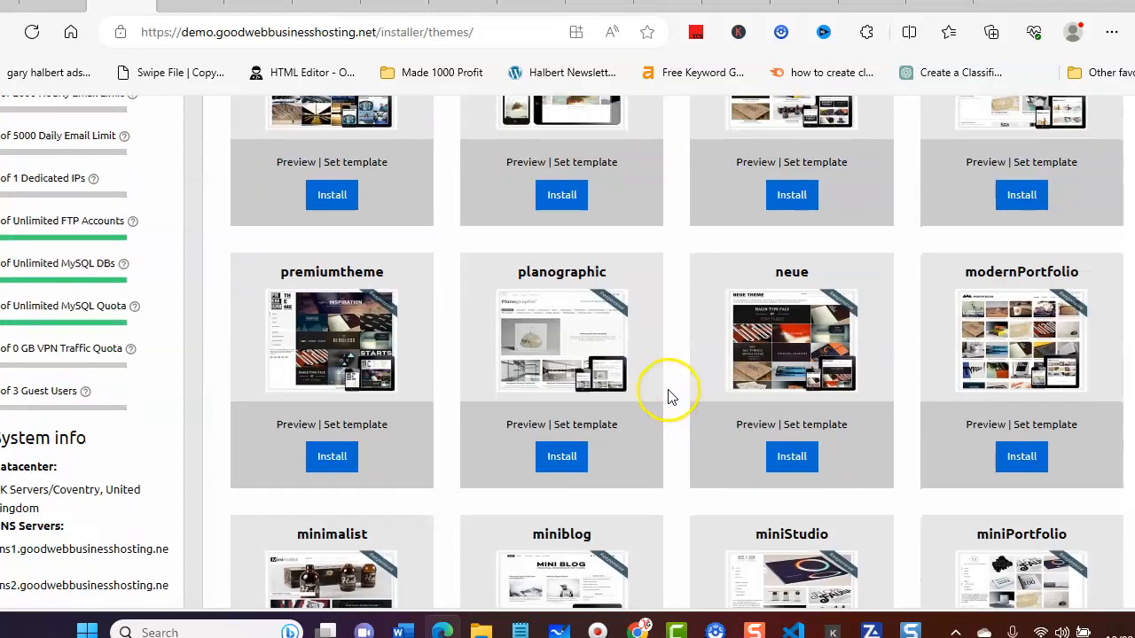
{"action": "scroll", "scroll_direction": "down", "scroll_amount": 3}
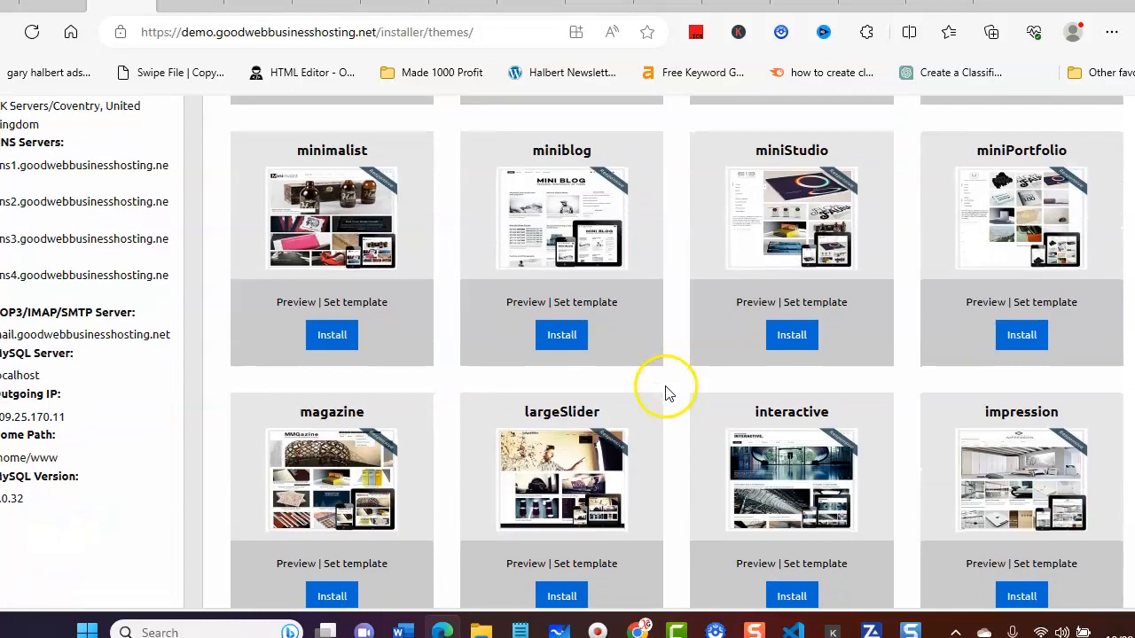
{"action": "scroll", "scroll_direction": "down", "scroll_amount": 3}
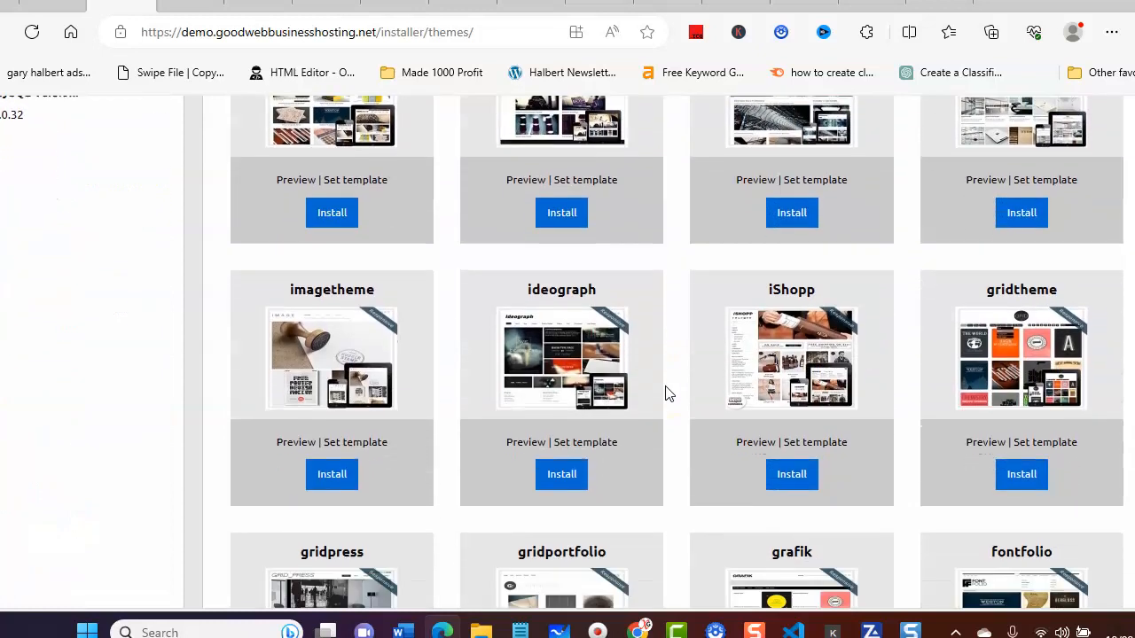
{"action": "scroll", "scroll_direction": "down", "scroll_amount": 3}
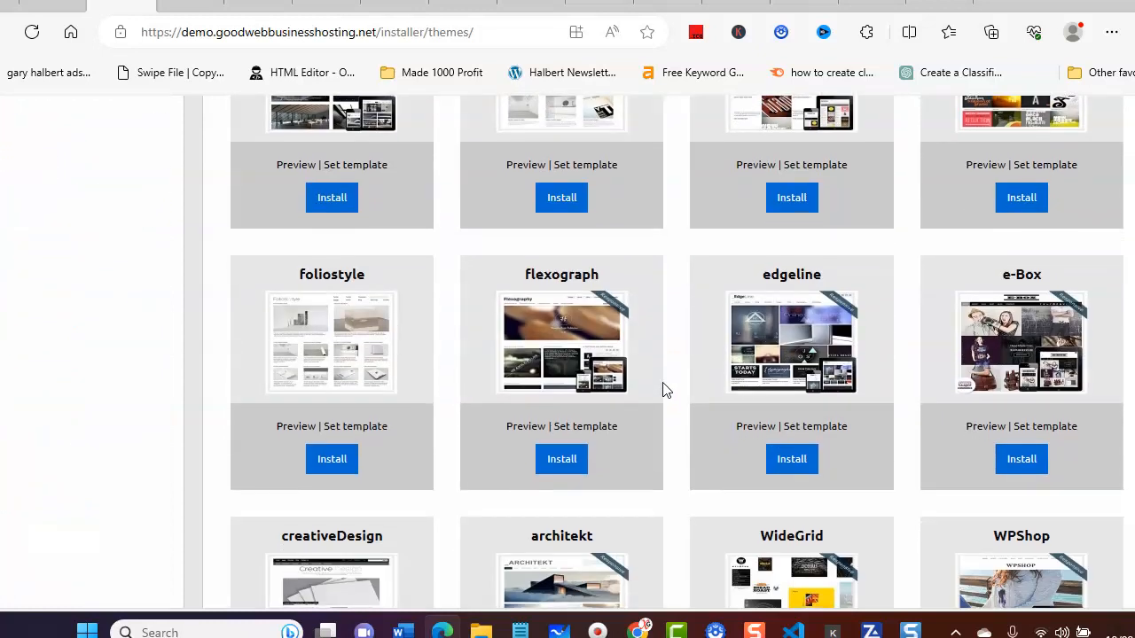
{"action": "scroll", "scroll_direction": "down", "scroll_amount": 3}
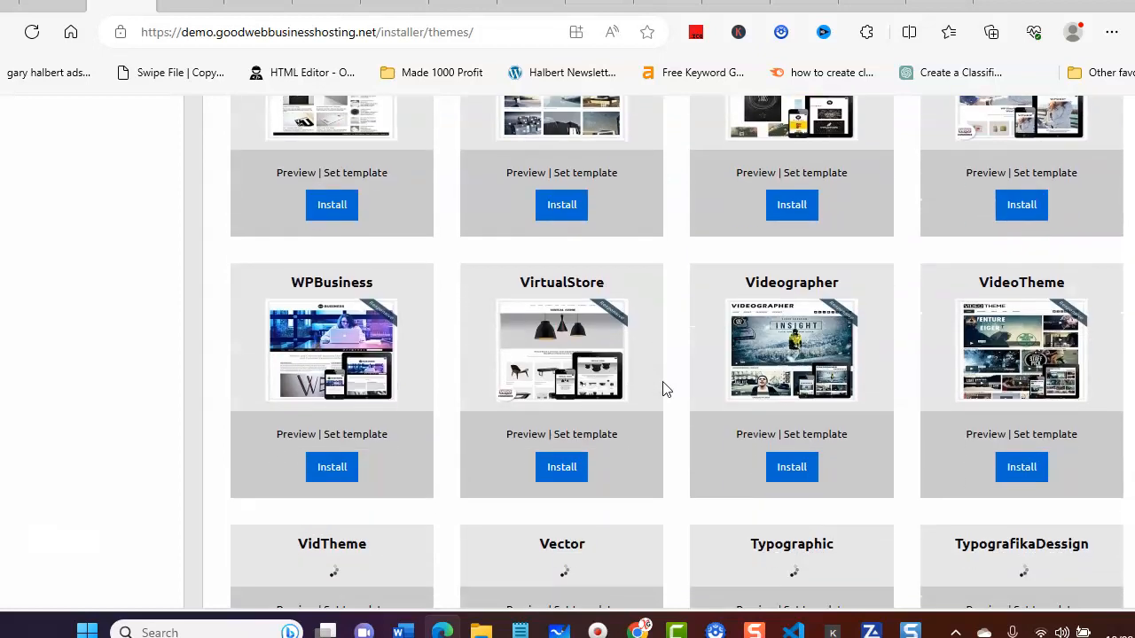
{"action": "scroll", "scroll_direction": "down", "scroll_amount": 3}
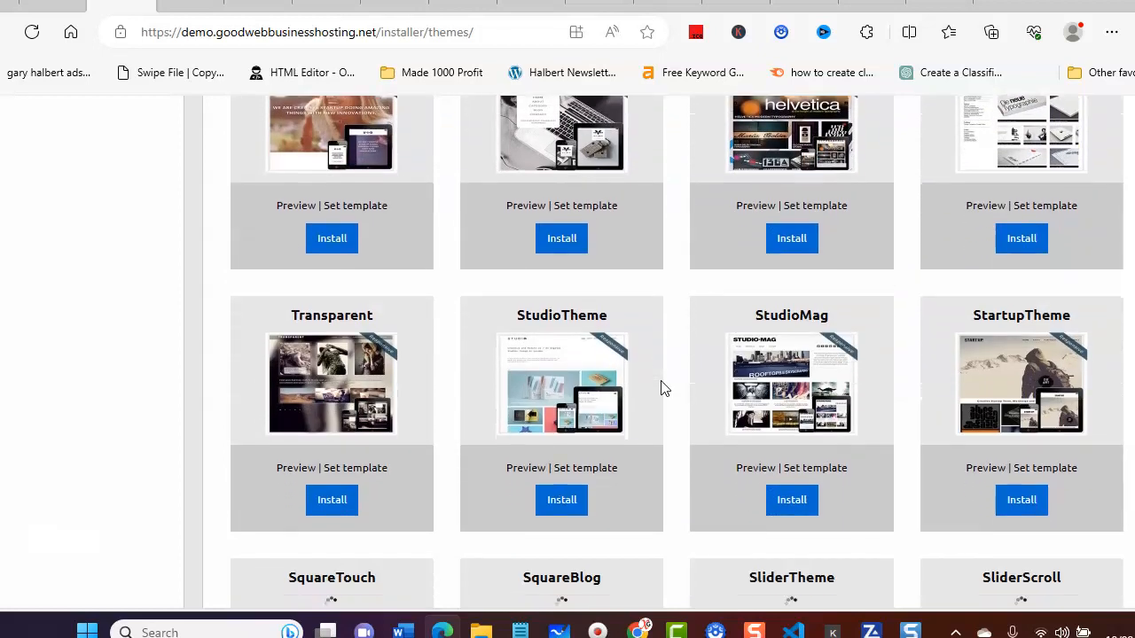
{"action": "scroll", "scroll_direction": "down", "scroll_amount": 3}
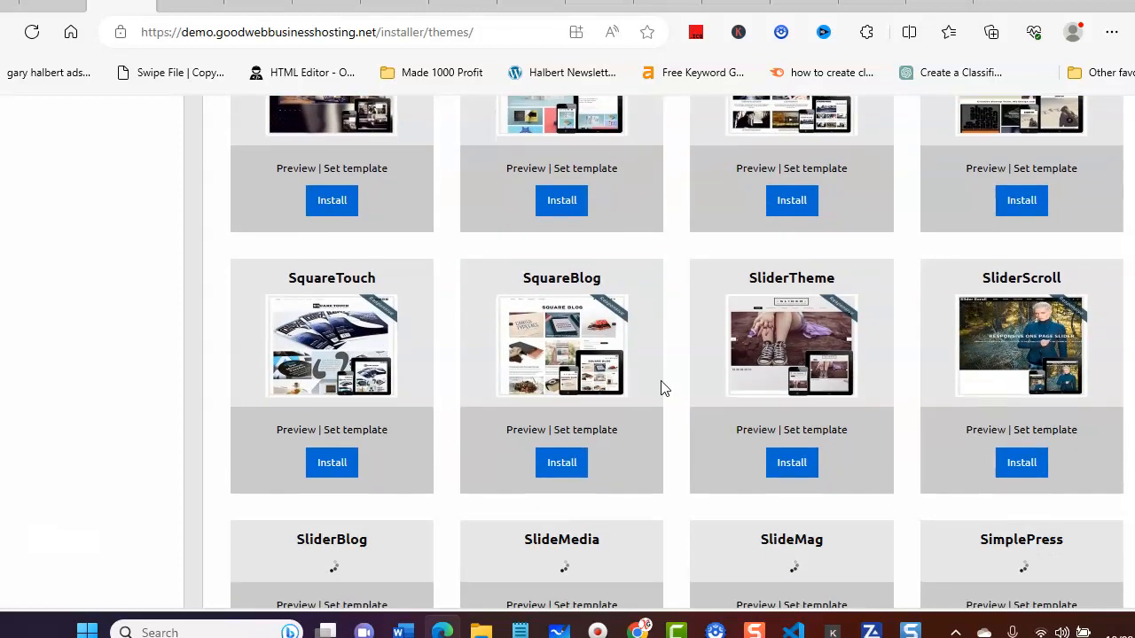
{"action": "scroll", "scroll_direction": "down", "scroll_amount": 3}
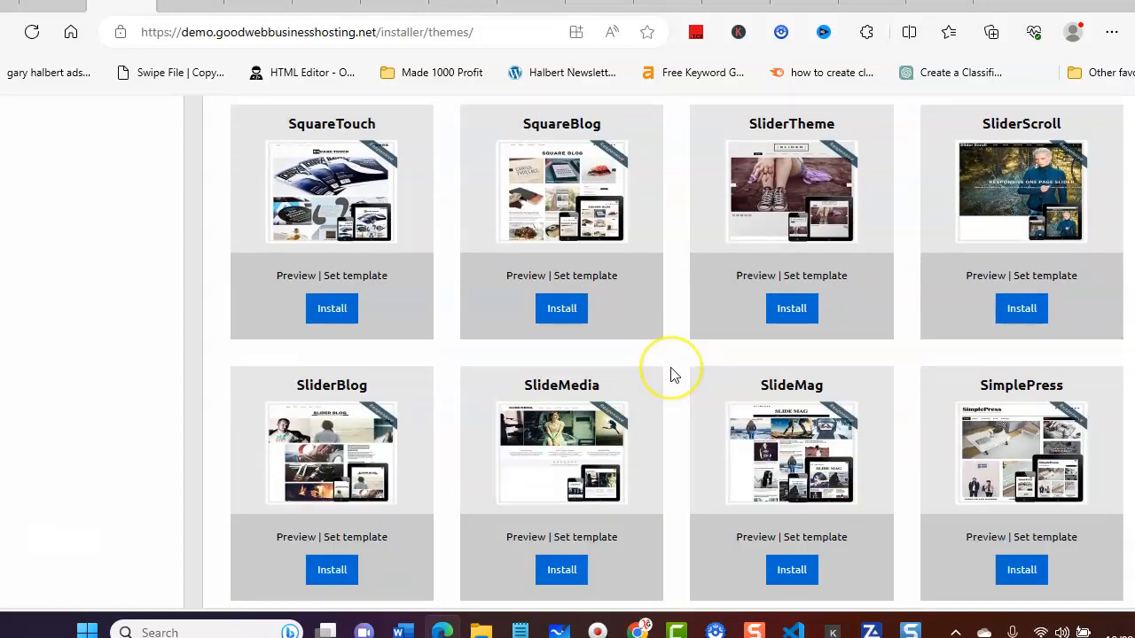
{"action": "scroll", "scroll_direction": "down", "scroll_amount": 3}
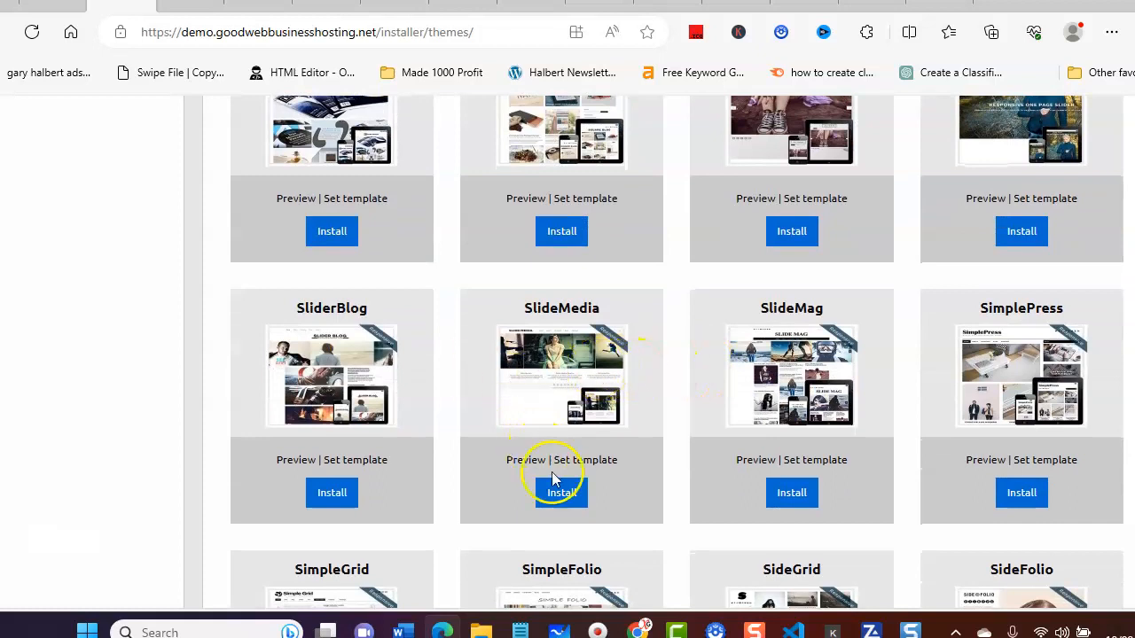
Step: Start a WordPress install with the SlideMedia theme and review the prefilled domain, directory and admin user
{"action": "left_click", "coordinate": [561, 493]}
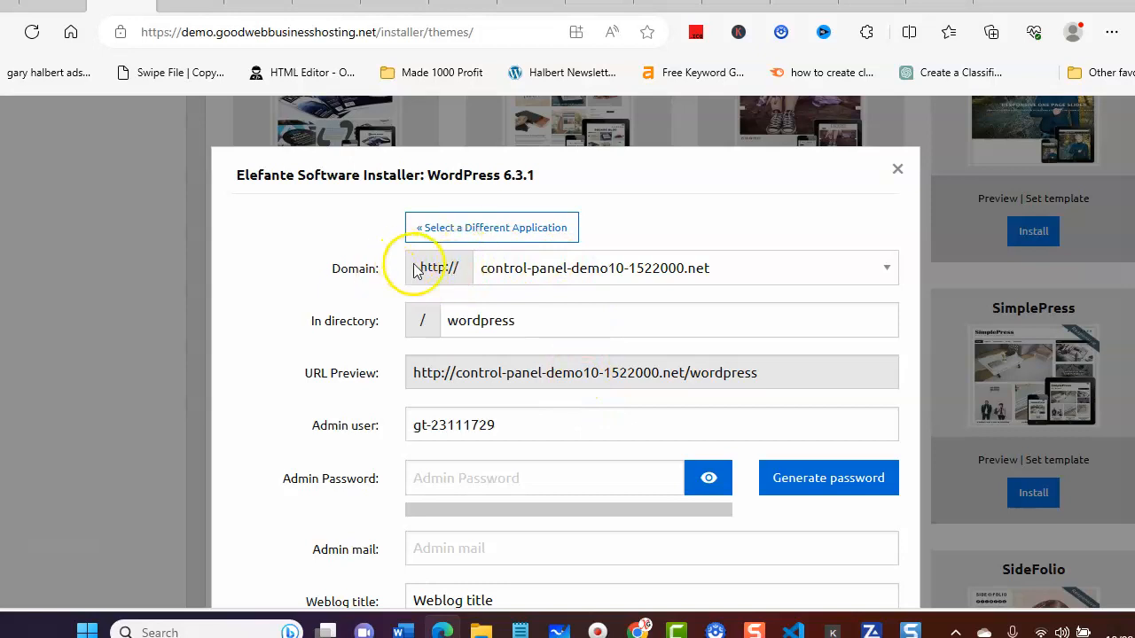
{"action": "mouse_move", "coordinate": [825, 268]}
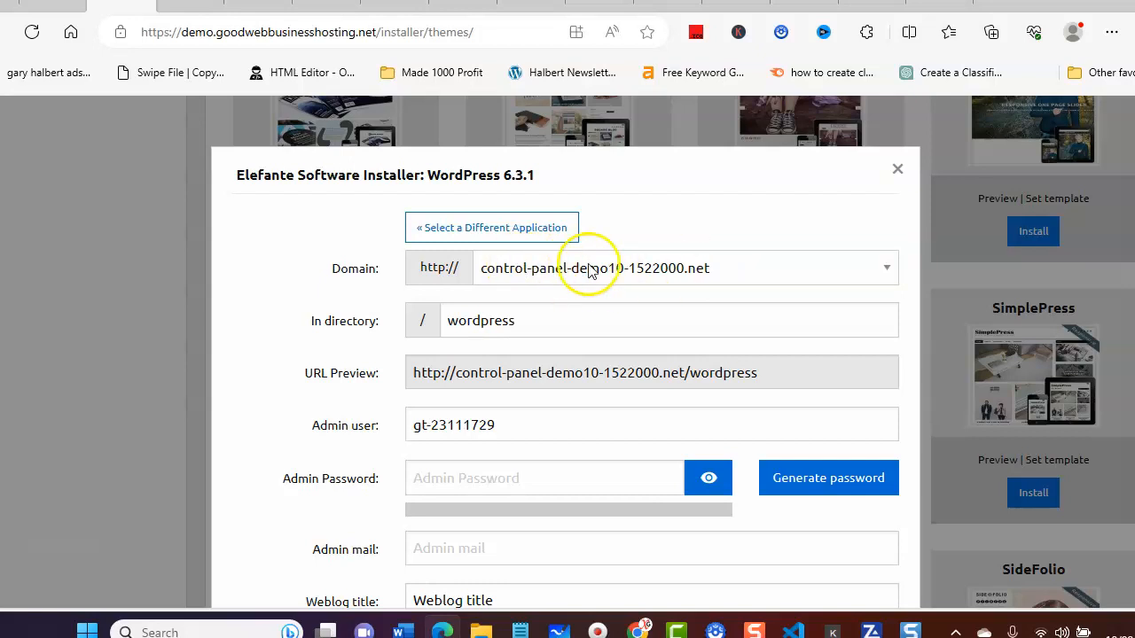
{"action": "mouse_move", "coordinate": [772, 263]}
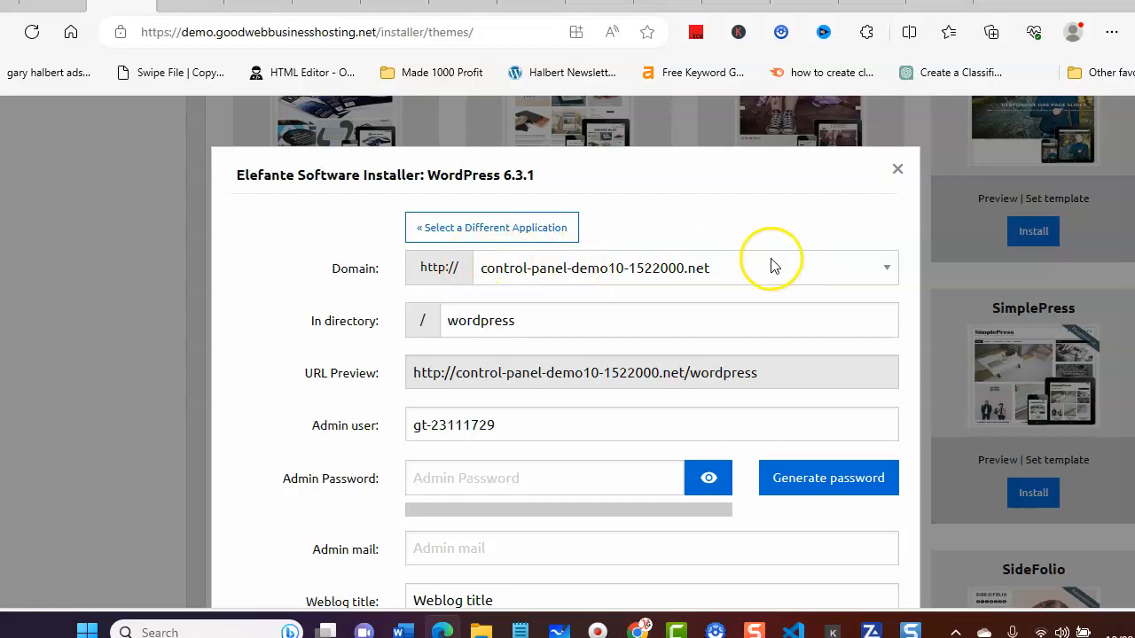
{"action": "mouse_move", "coordinate": [497, 373]}
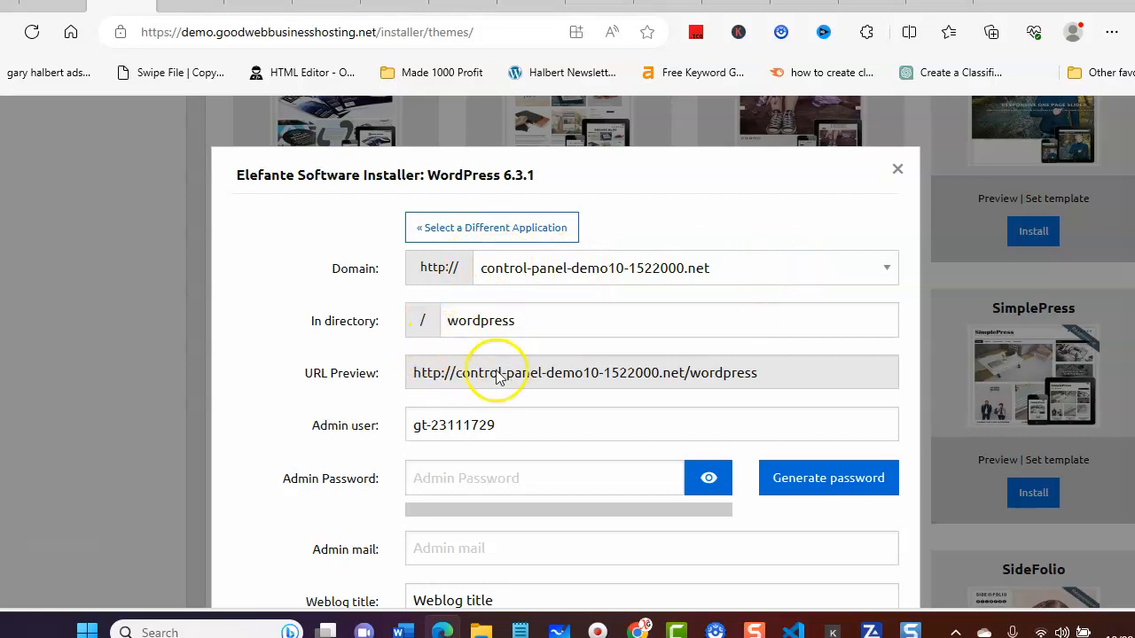
{"action": "mouse_move", "coordinate": [345, 378]}
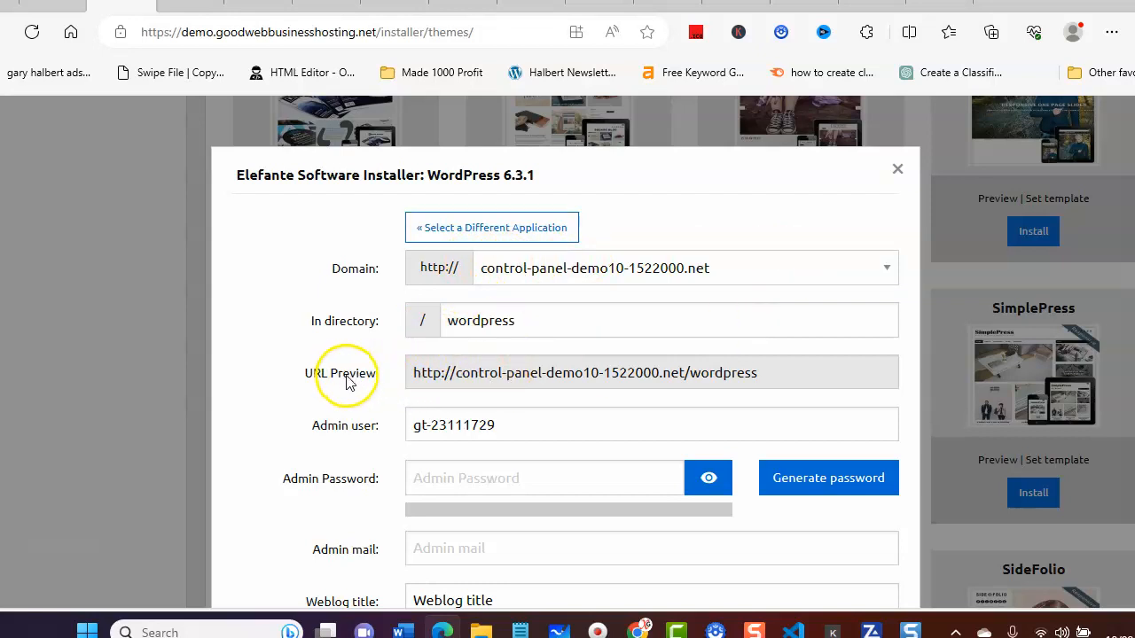
{"action": "mouse_move", "coordinate": [355, 376]}
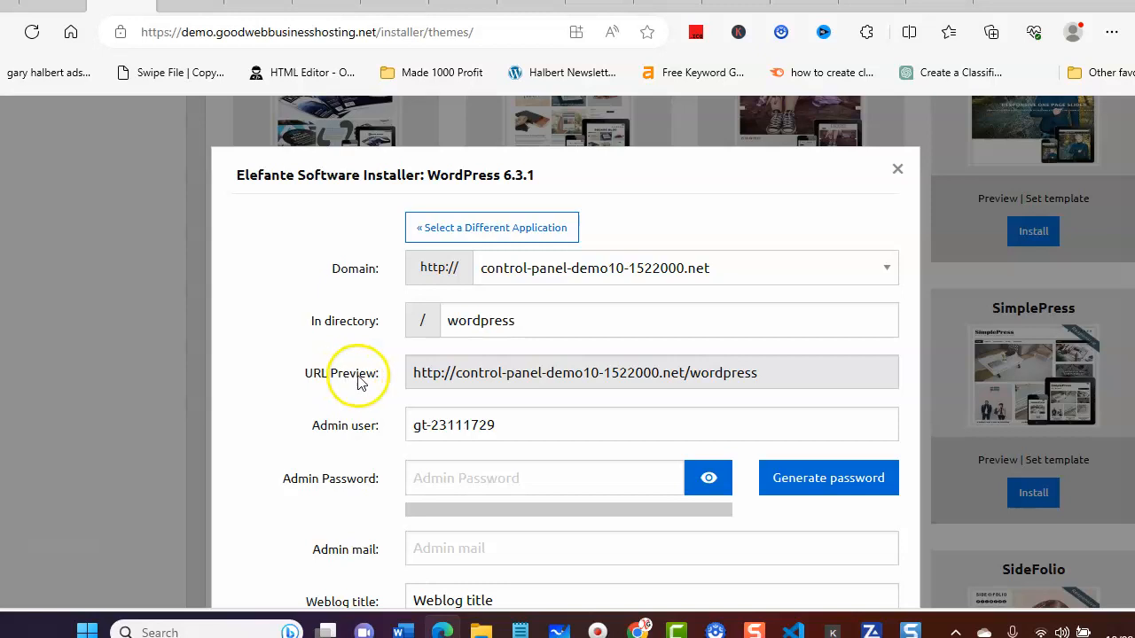
{"action": "mouse_move", "coordinate": [678, 362]}
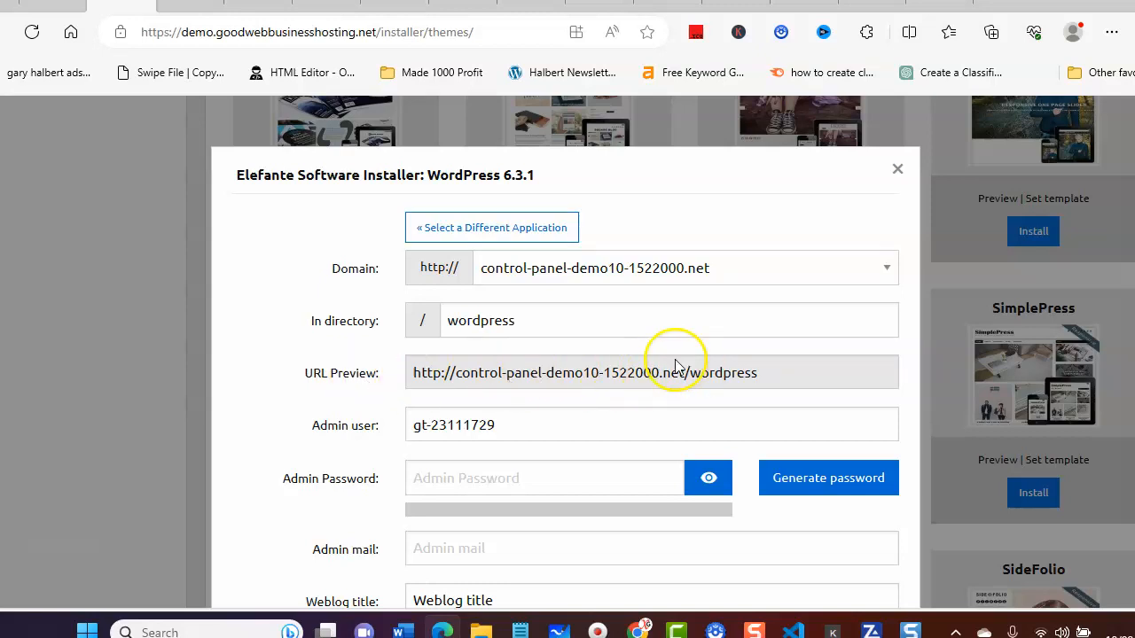
{"action": "scroll", "scroll_direction": "down", "scroll_amount": 3}
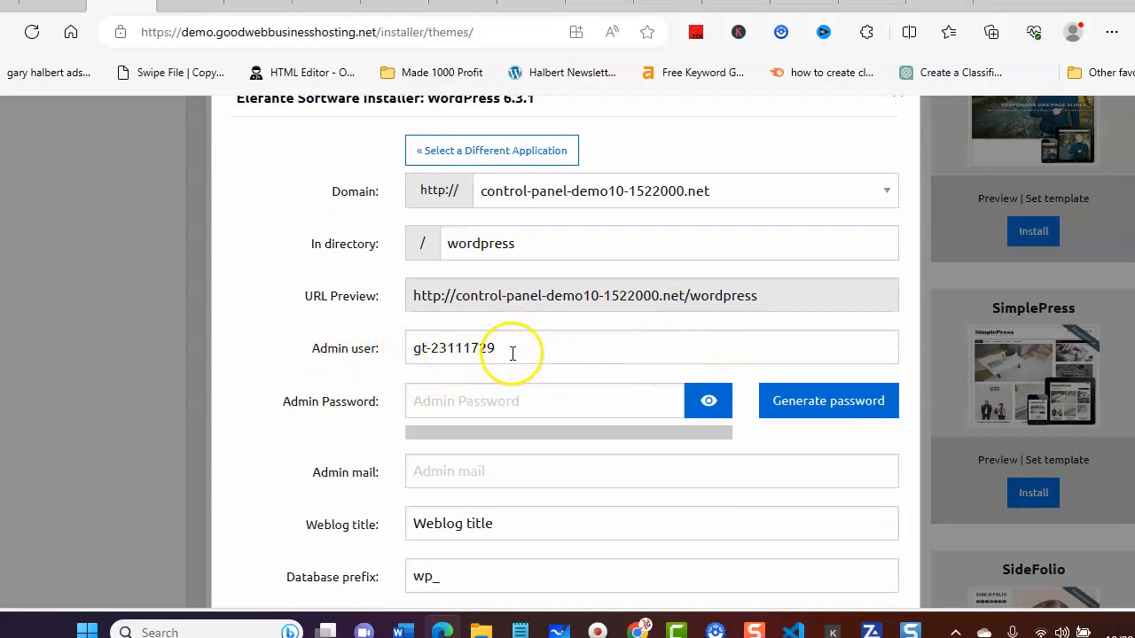
{"action": "scroll", "scroll_direction": "down", "scroll_amount": 3}
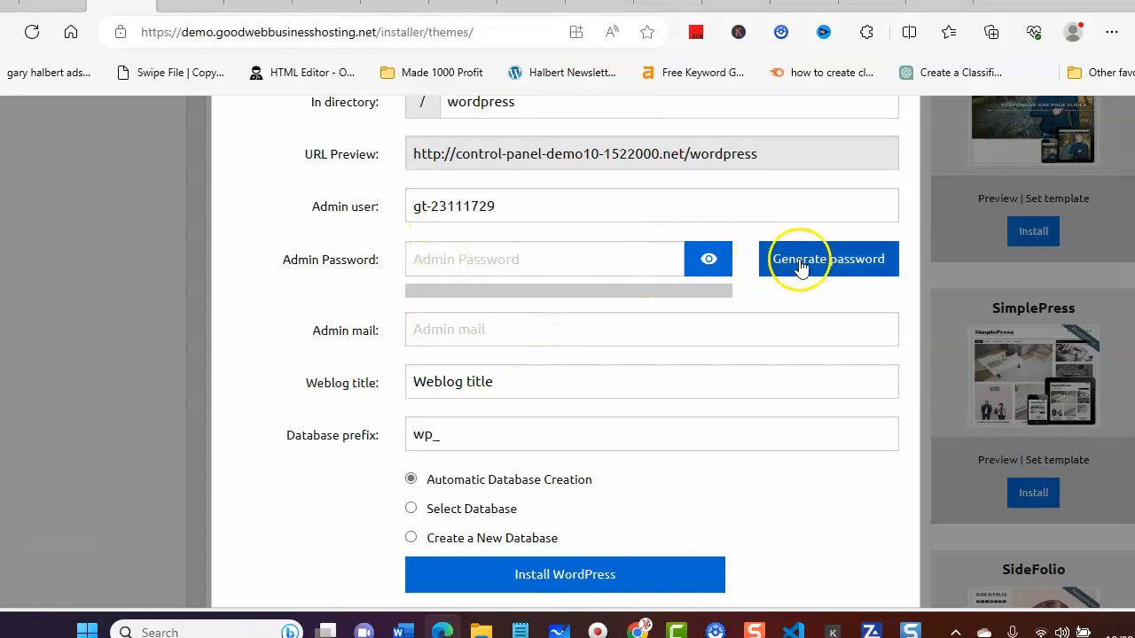
Step: Generate a strong random admin password and keep it masked
{"action": "left_click", "coordinate": [827, 258]}
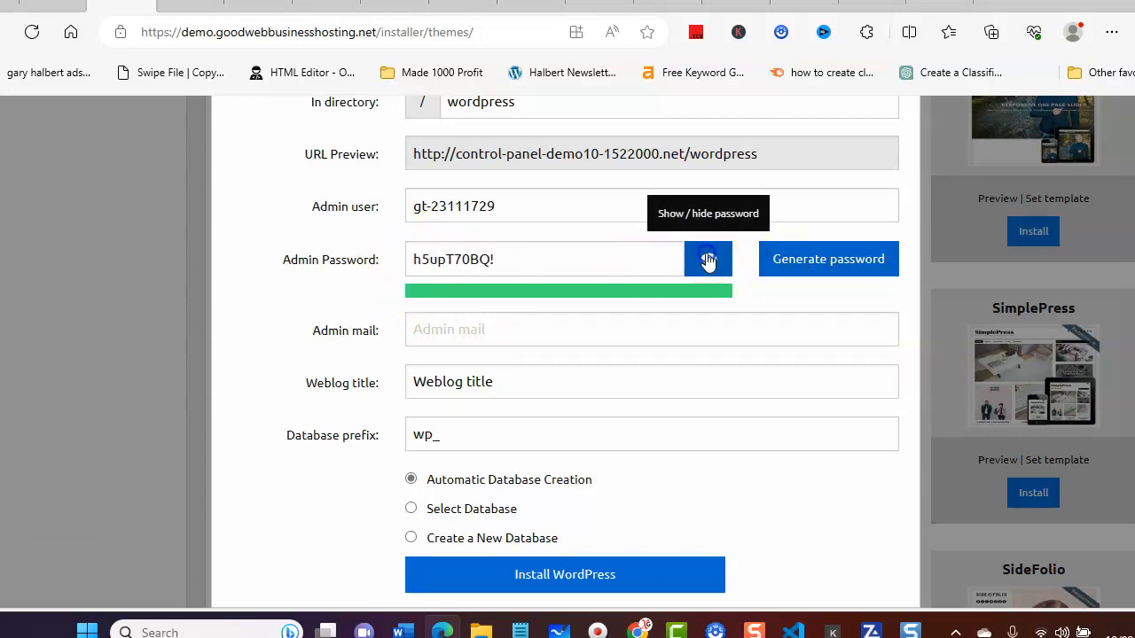
{"action": "left_click", "coordinate": [709, 259]}
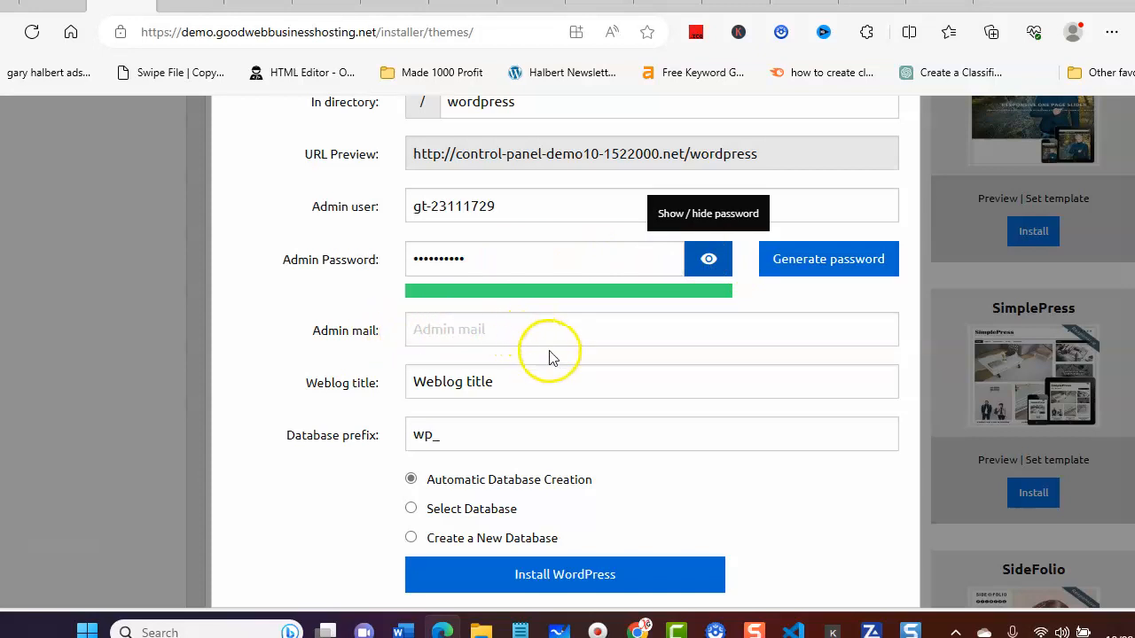
{"action": "mouse_move", "coordinate": [433, 446]}
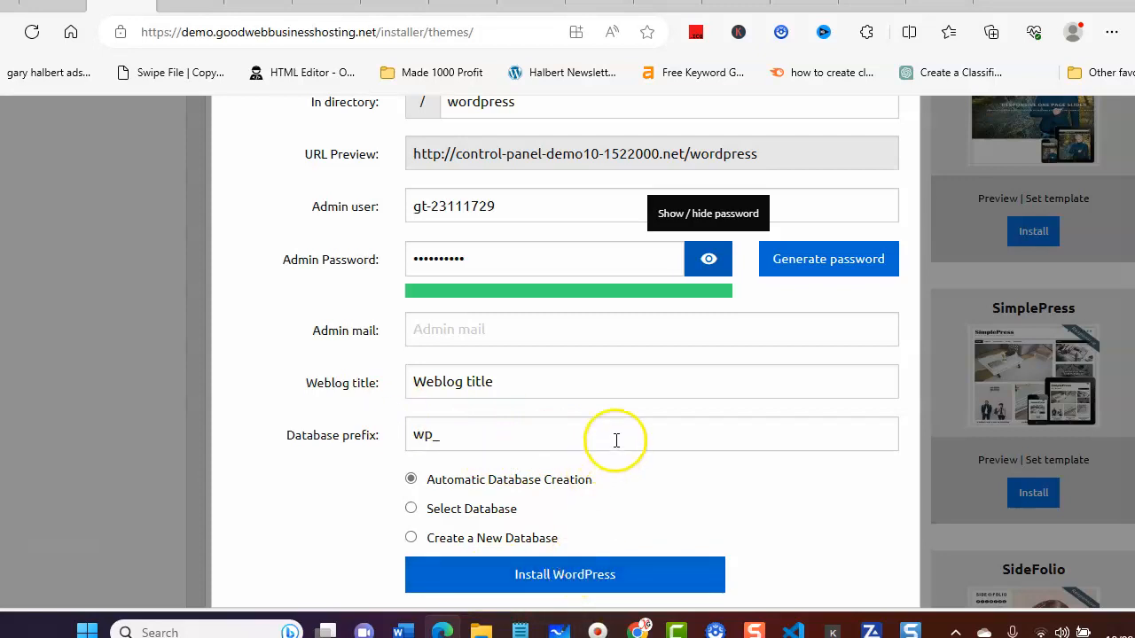
{"action": "mouse_move", "coordinate": [609, 423]}
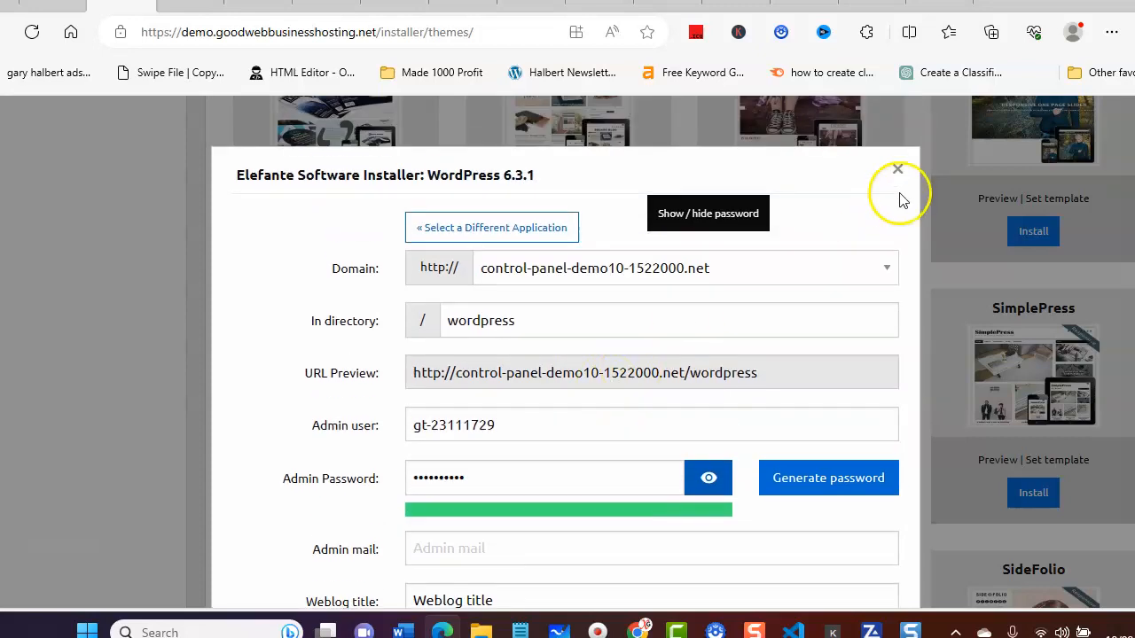
Step: Close the WordPress installer unfinished and scroll down the panel
{"action": "left_click", "coordinate": [897, 169]}
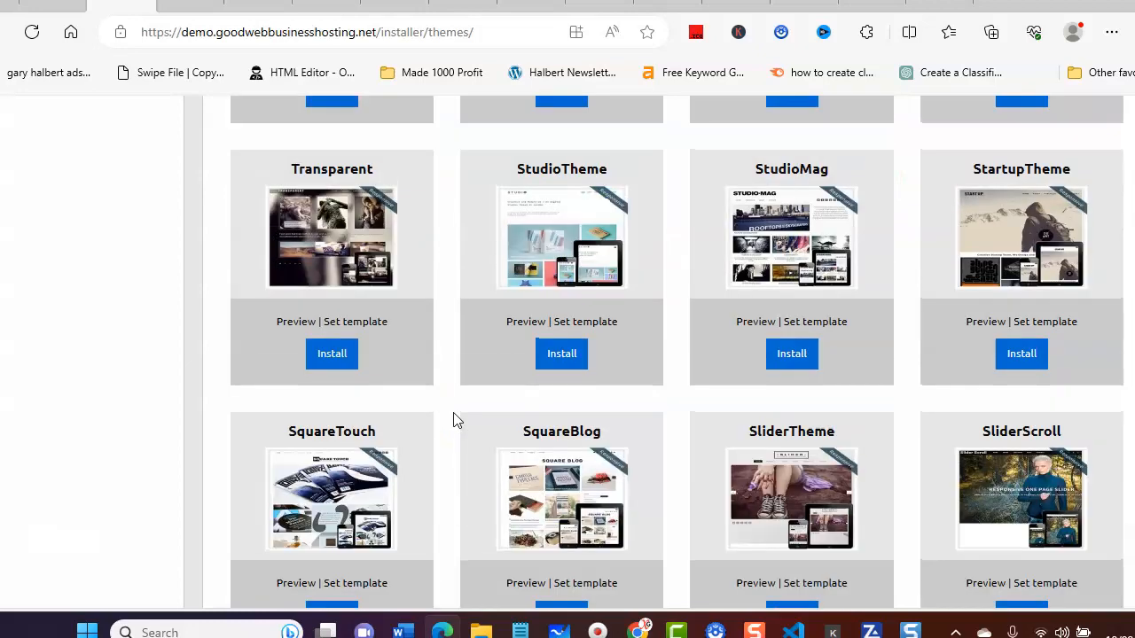
{"action": "scroll", "scroll_direction": "down", "scroll_amount": 3}
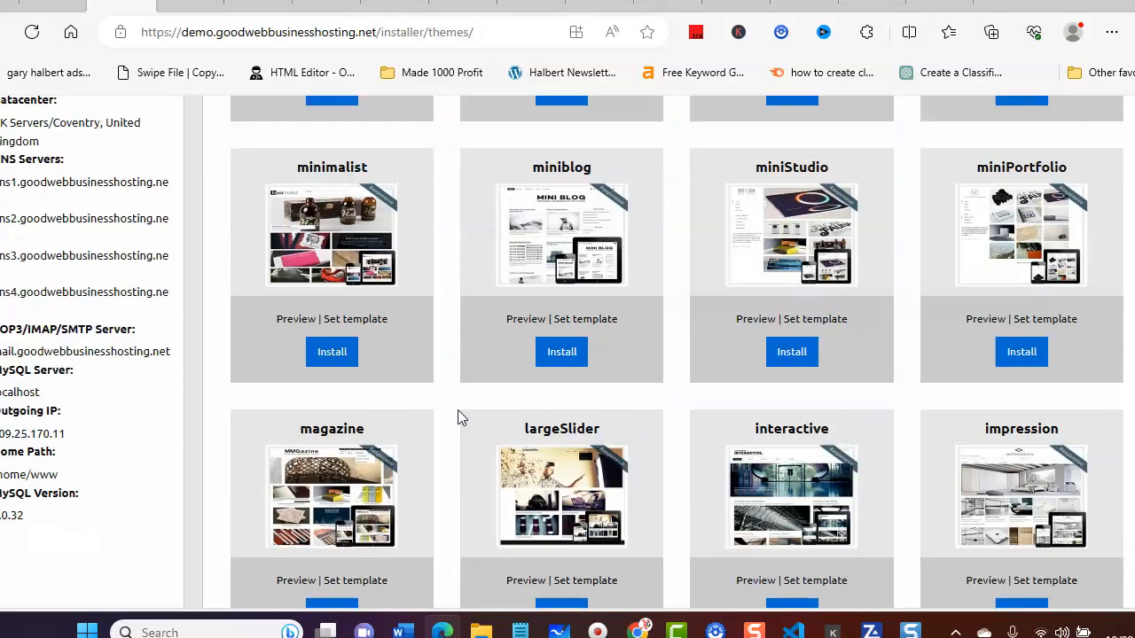
{"action": "scroll", "scroll_direction": "down", "scroll_amount": 3}
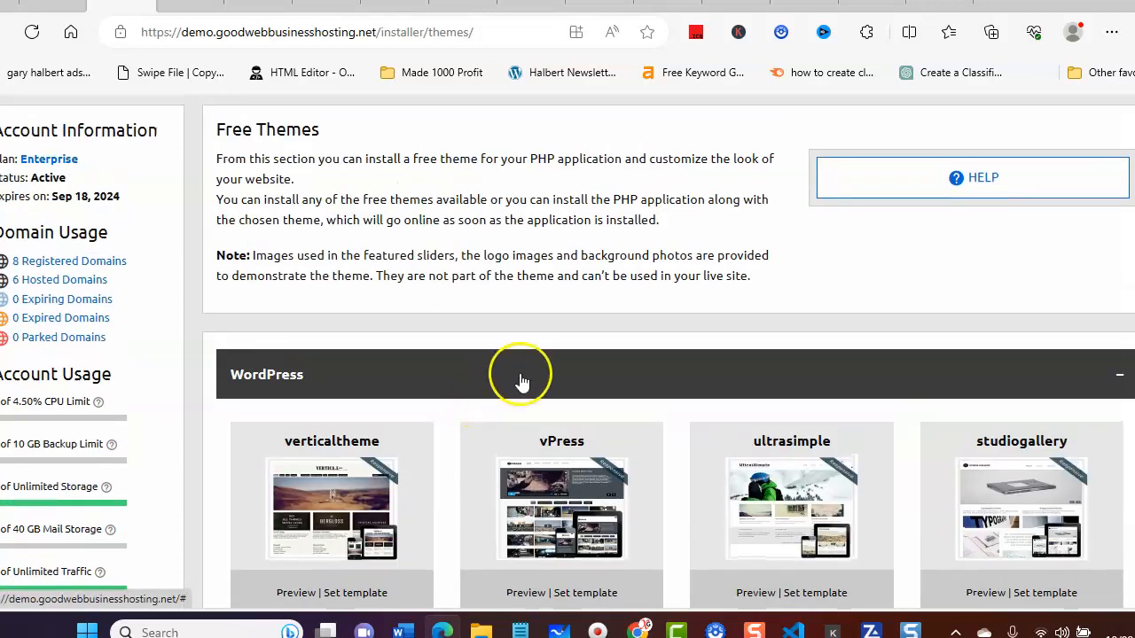
{"action": "mouse_move", "coordinate": [601, 458]}
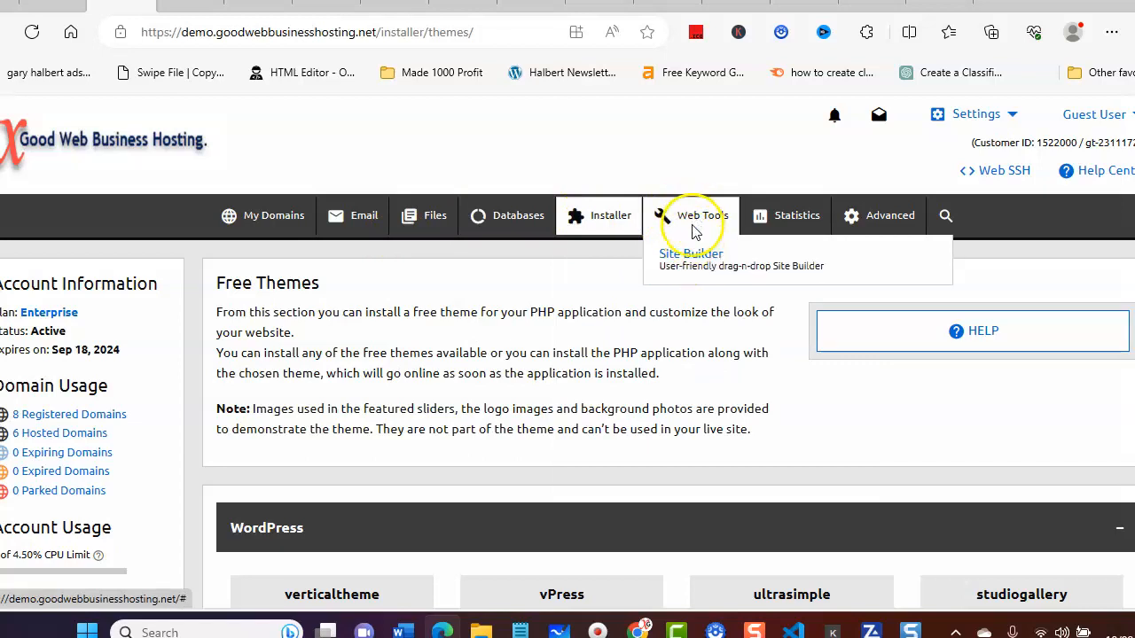
Step: Go to Web Tools > Site Builder and launch the Site Builder demo site
{"action": "left_click", "coordinate": [691, 252]}
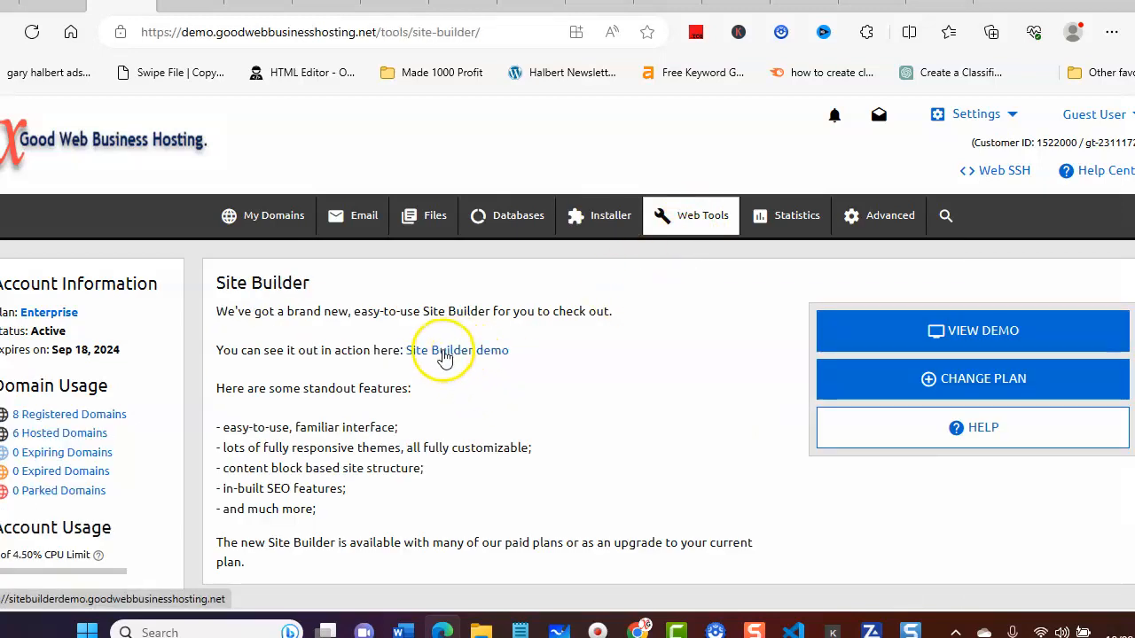
{"action": "left_click", "coordinate": [472, 350]}
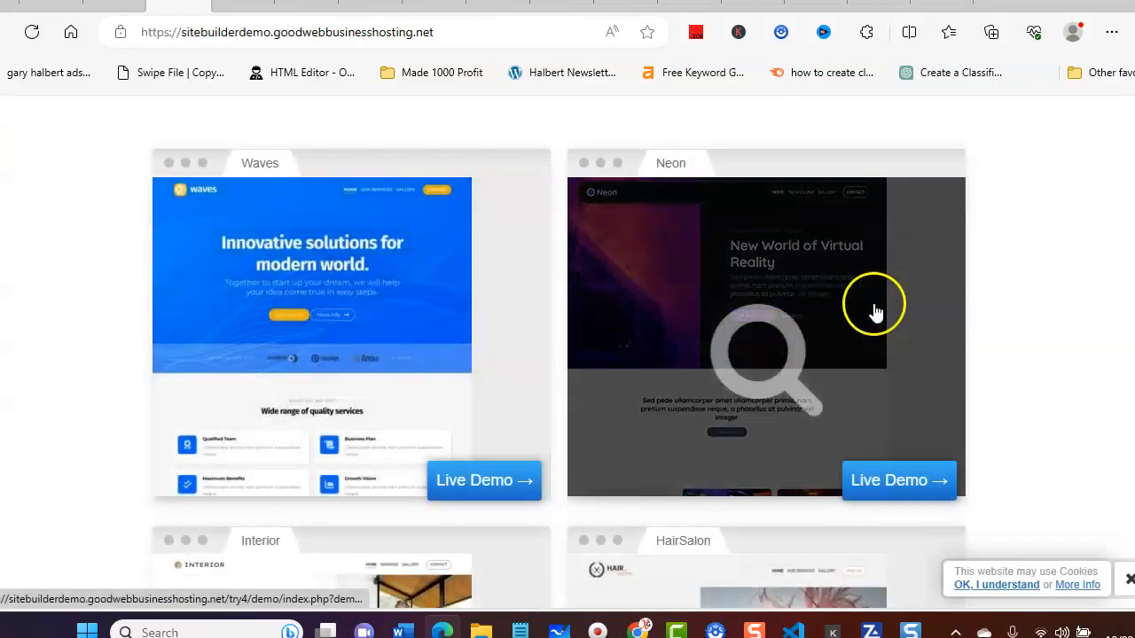
Step: Browse the demo themes from Waves and Neon down to Photographer and Motion, then load more themes
{"action": "scroll", "scroll_direction": "down", "scroll_amount": 3}
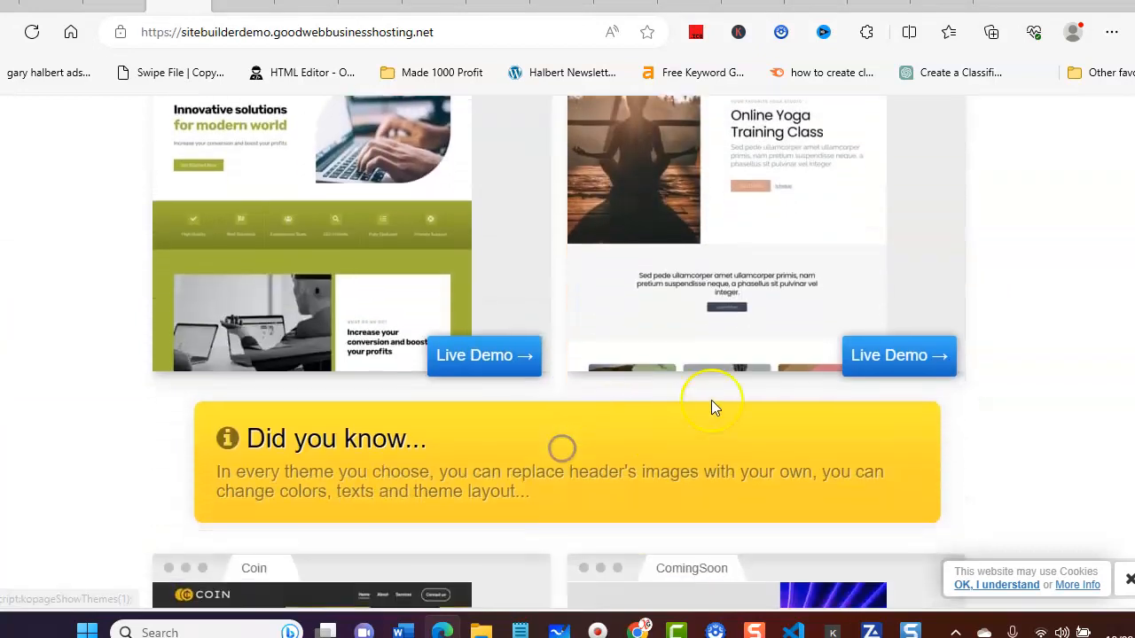
{"action": "scroll", "scroll_direction": "down", "scroll_amount": 3}
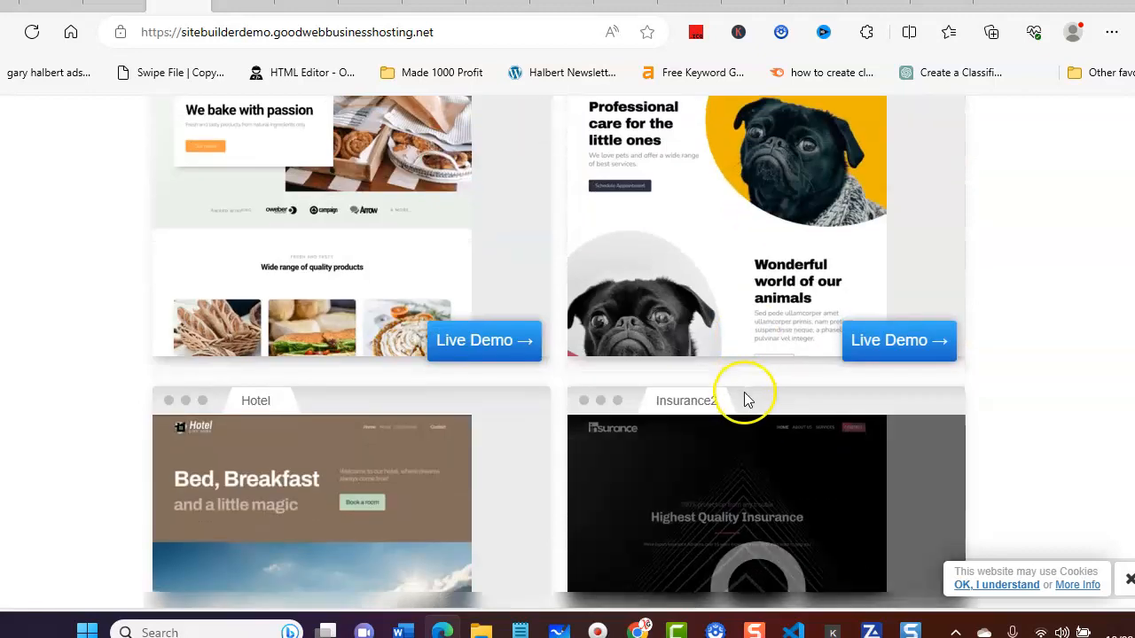
{"action": "scroll", "scroll_direction": "down", "scroll_amount": 3}
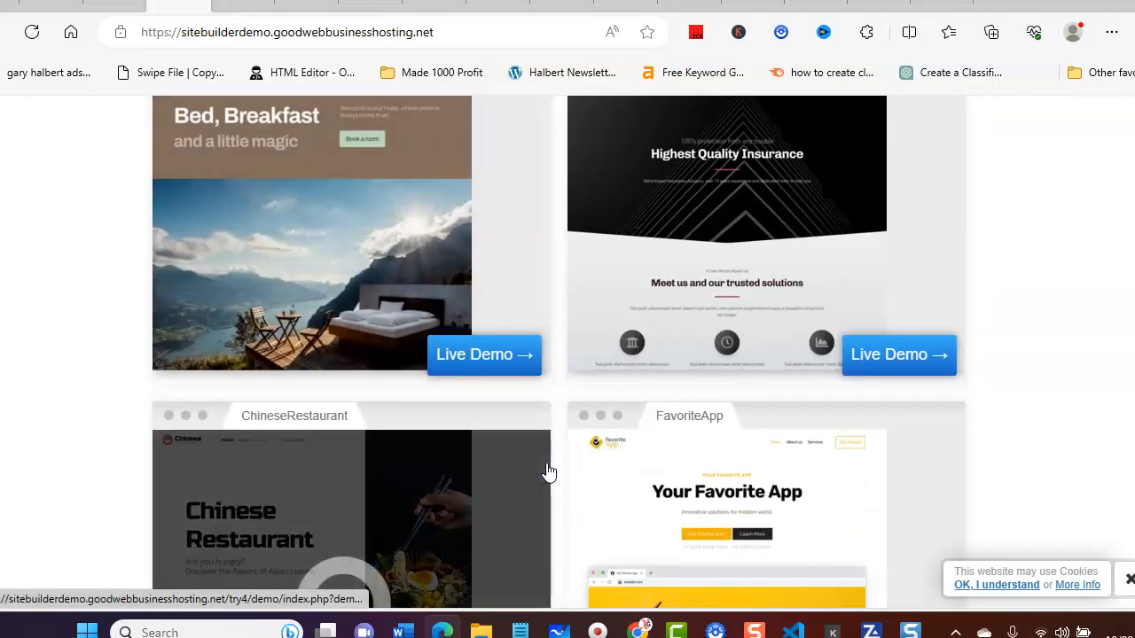
{"action": "scroll", "scroll_direction": "down", "scroll_amount": 3}
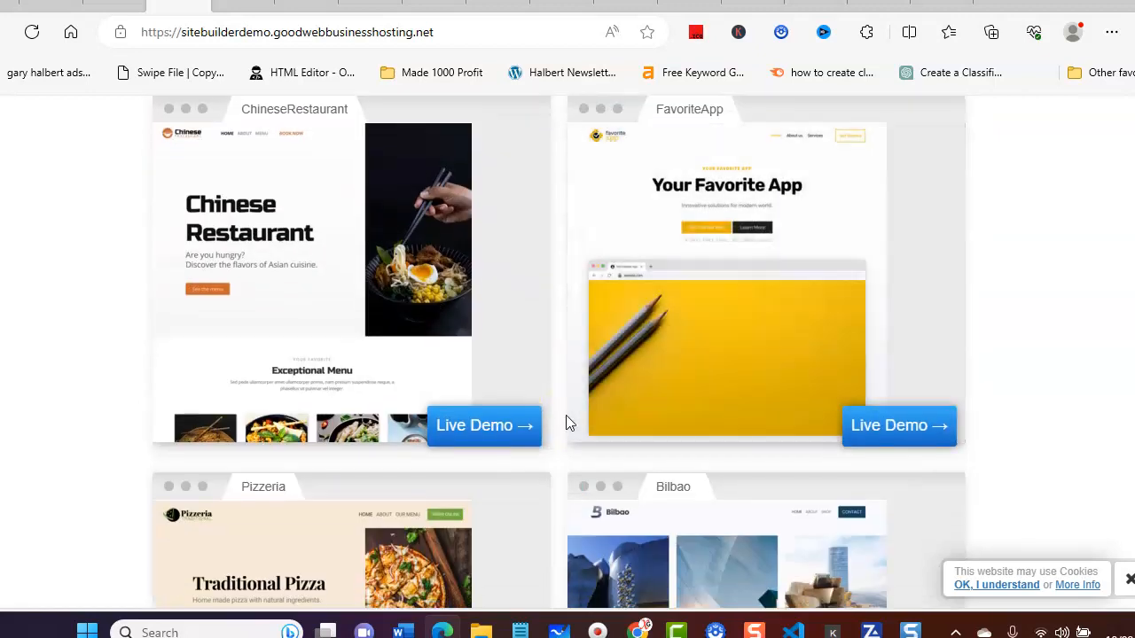
{"action": "scroll", "scroll_direction": "down", "scroll_amount": 3}
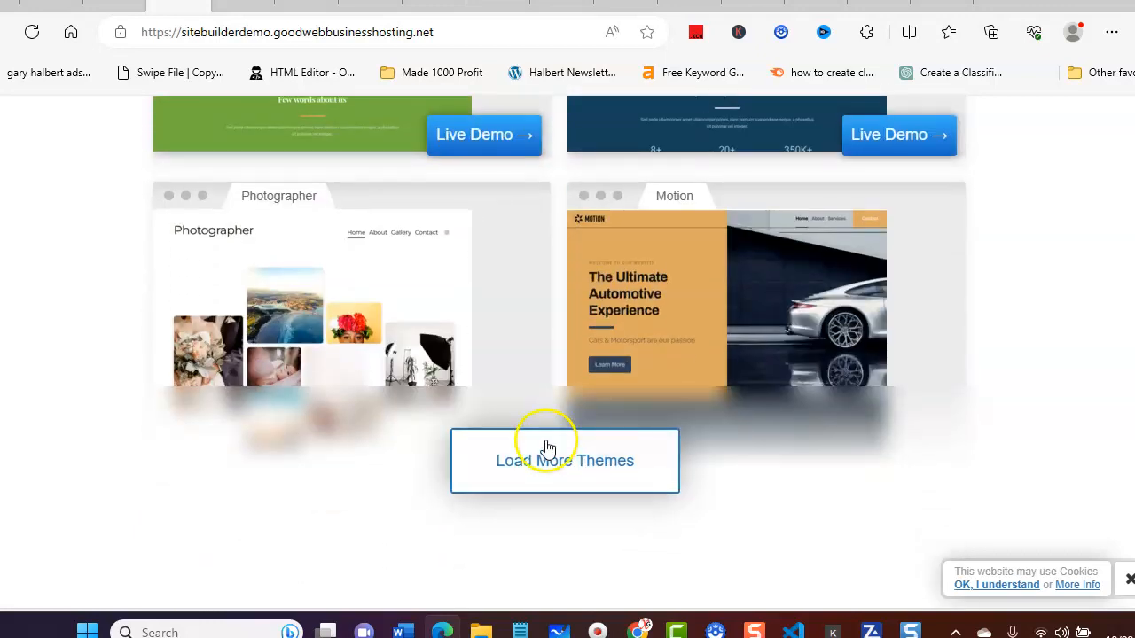
{"action": "left_click", "coordinate": [565, 460]}
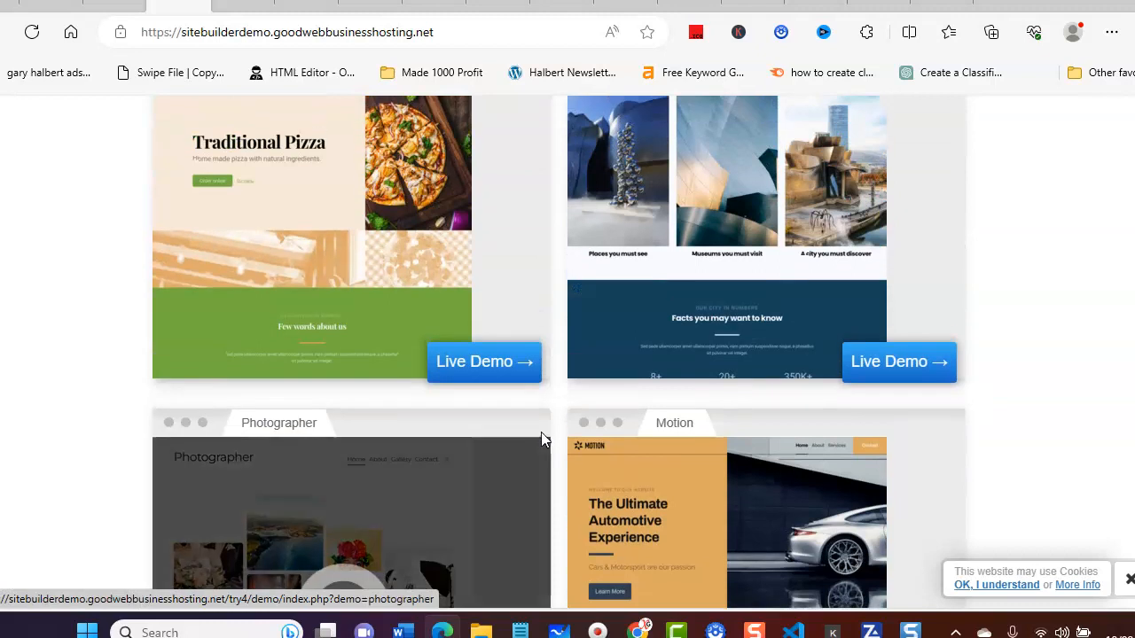
{"action": "scroll", "scroll_direction": "down", "scroll_amount": 3}
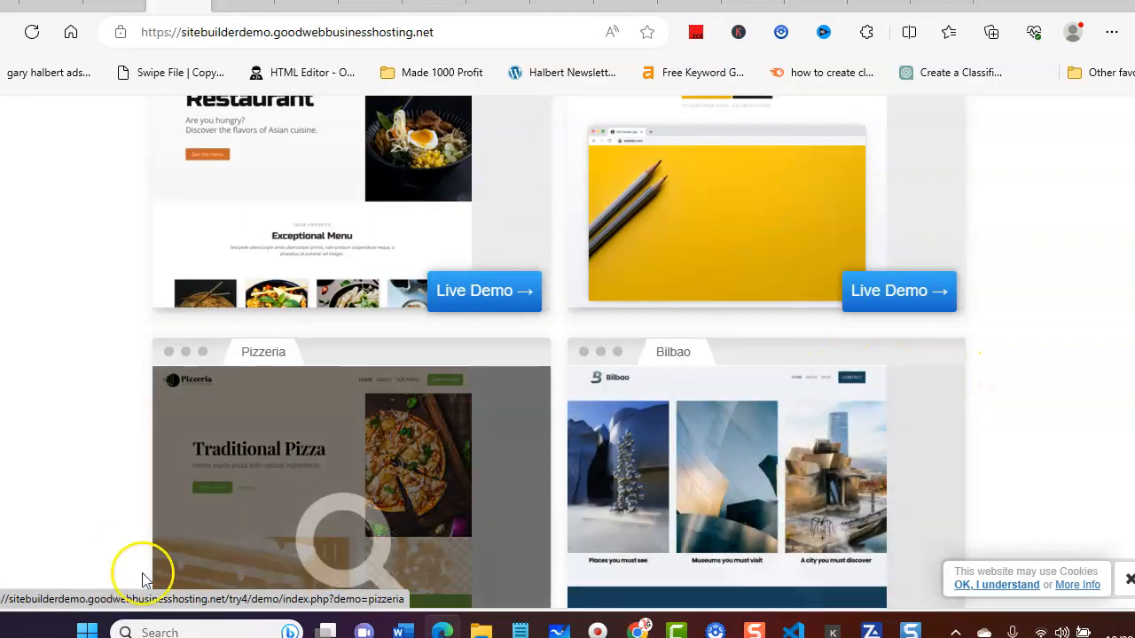